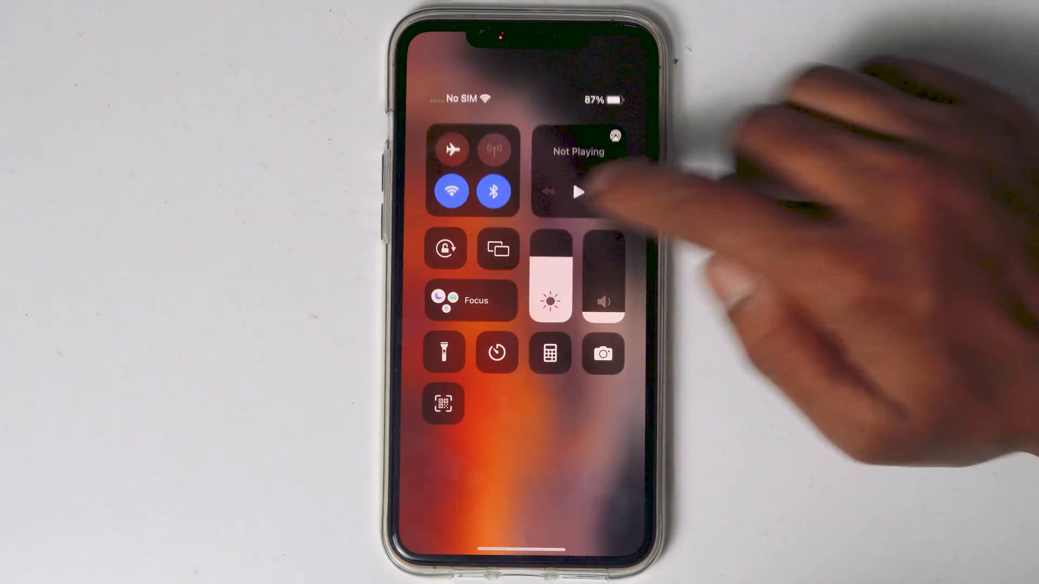
Turn Wi-Fi off from Control Centre, then enter wrong passcodes until Security Lockout appears.
{"action": "left_click", "coordinate": [451, 191]}
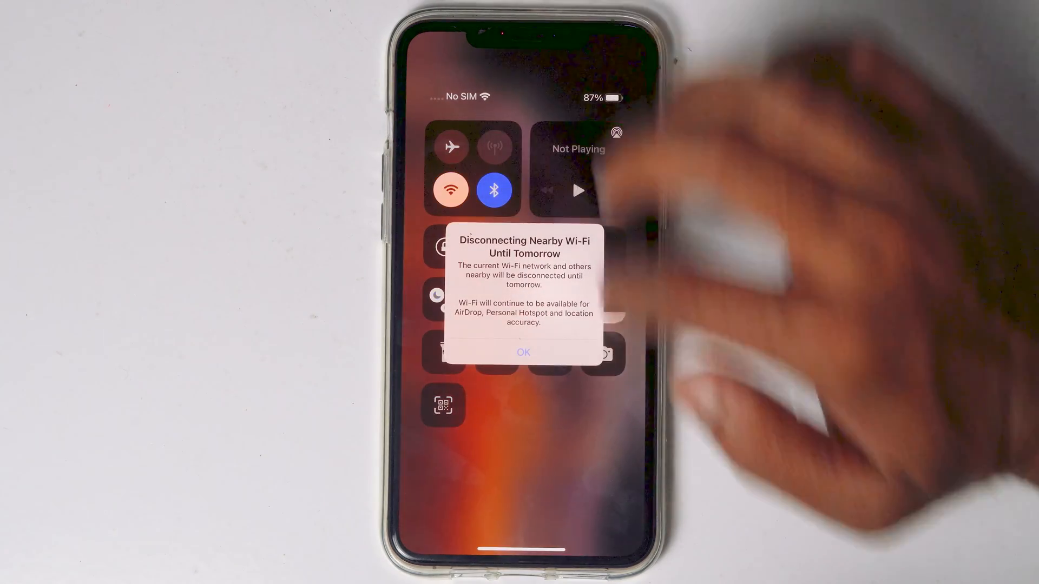
{"action": "left_click", "coordinate": [523, 352]}
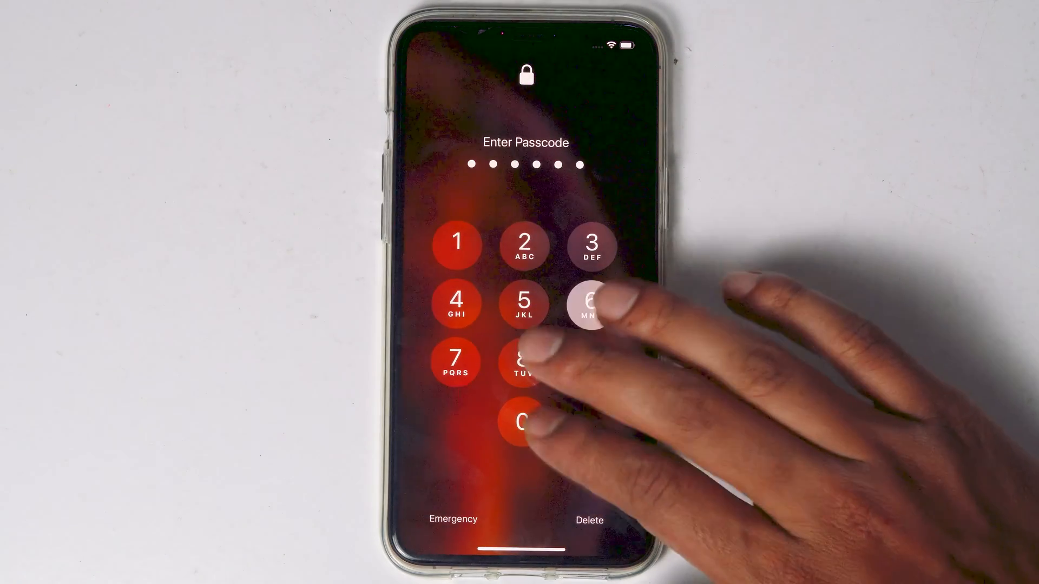
{"action": "left_click", "coordinate": [590, 306]}
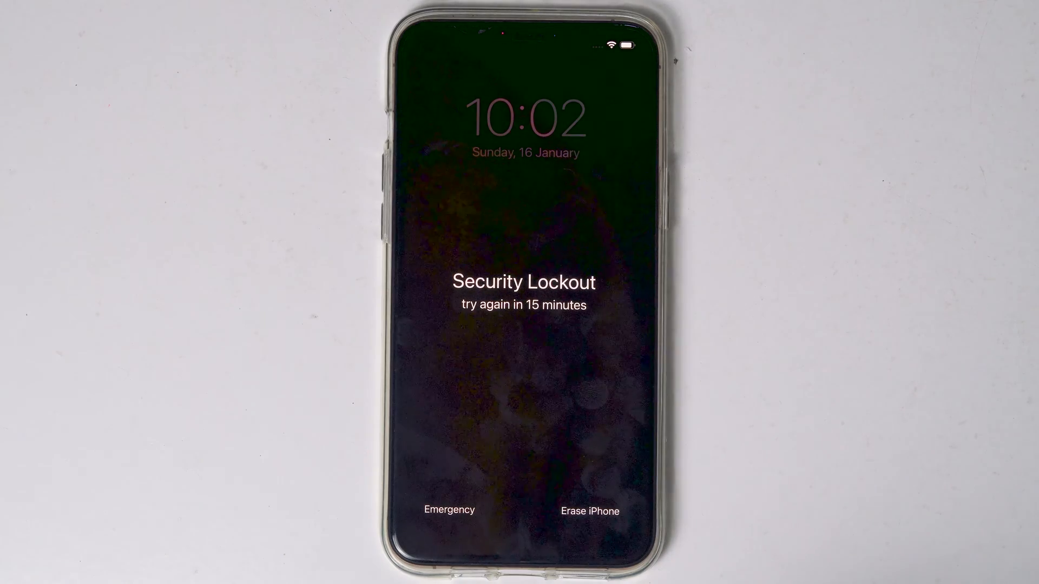
Erase the locked iPhone, confirming with the Apple ID password to sign out of the account.
{"action": "left_click", "coordinate": [589, 511]}
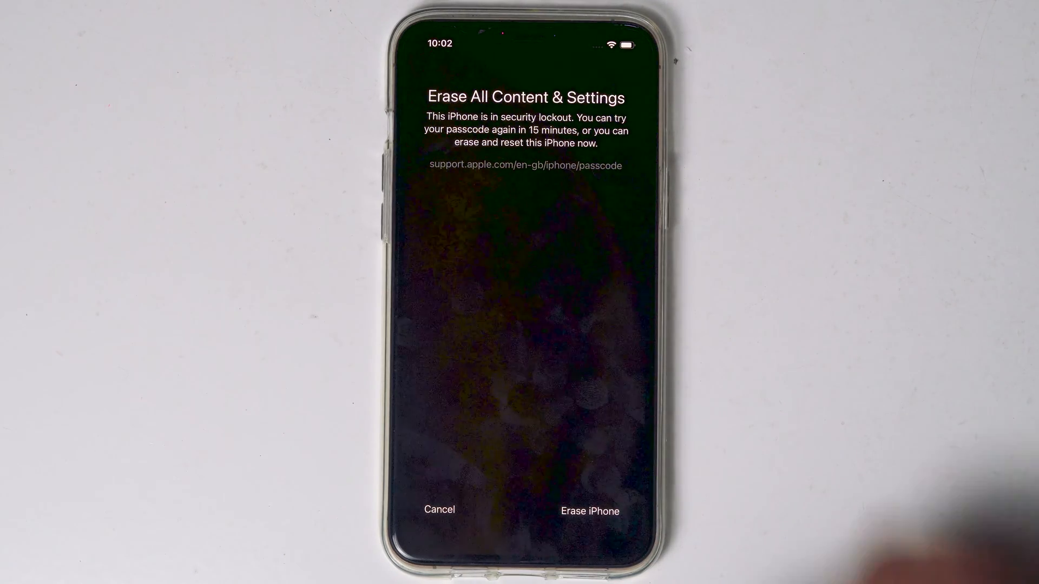
{"action": "left_click", "coordinate": [589, 511]}
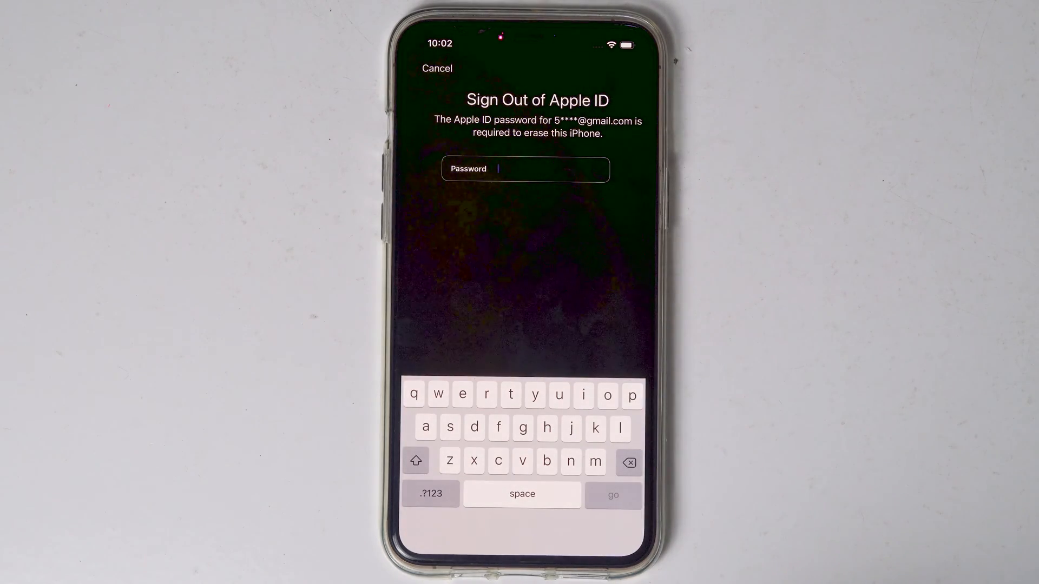
{"action": "type", "text": "password"}
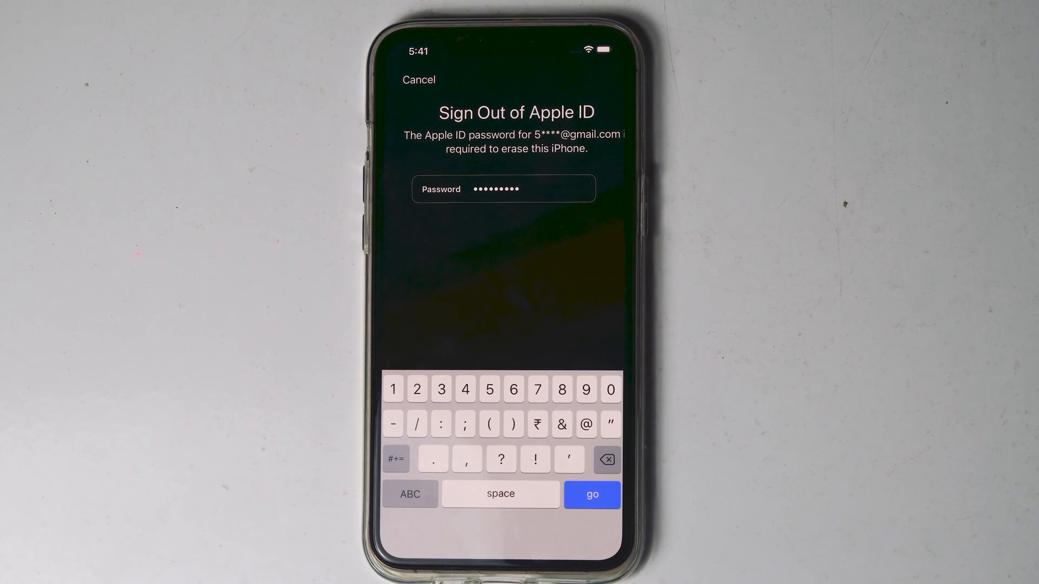
{"action": "left_click", "coordinate": [591, 494]}
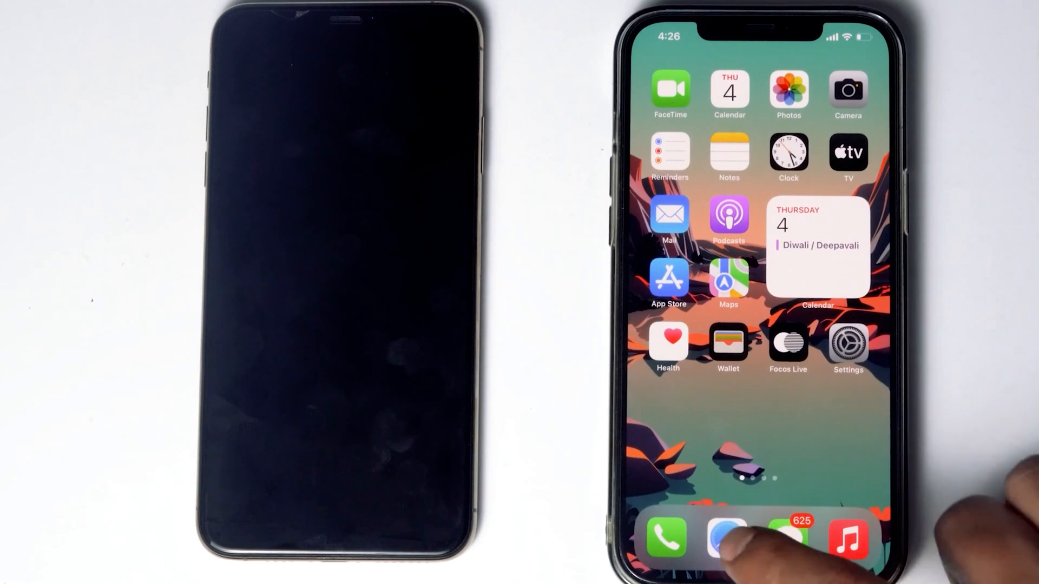
In Safari go to icloud.com and sign in with the Apple ID and password.
{"action": "left_click", "coordinate": [727, 537]}
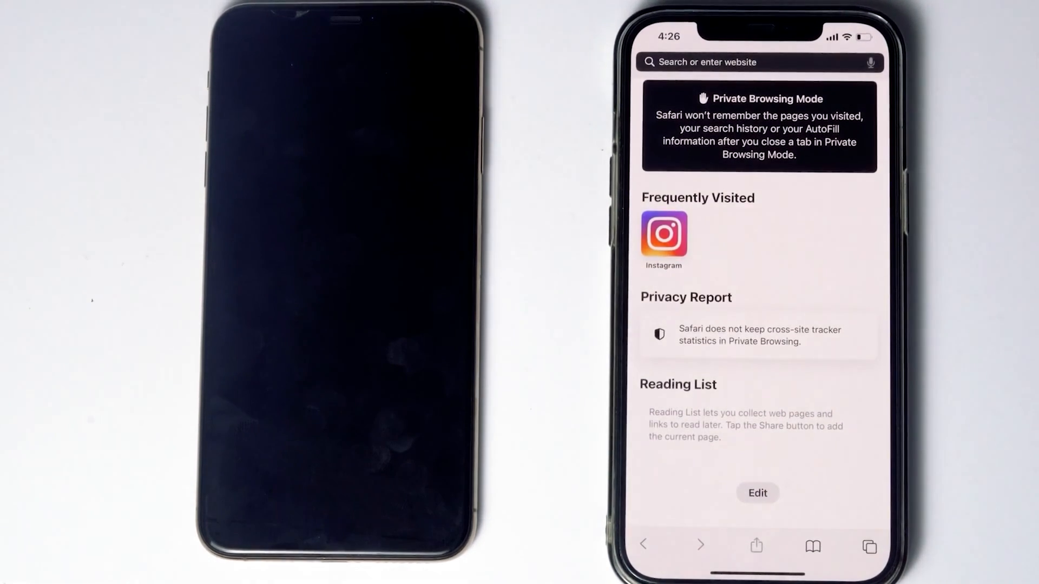
{"action": "left_click", "coordinate": [728, 63]}
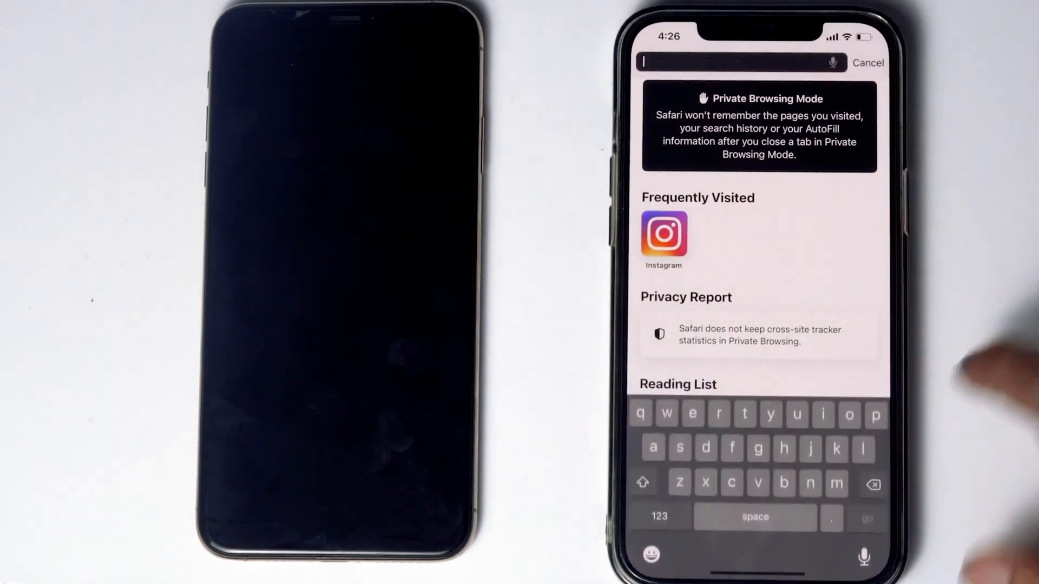
{"action": "type", "text": "icloud"}
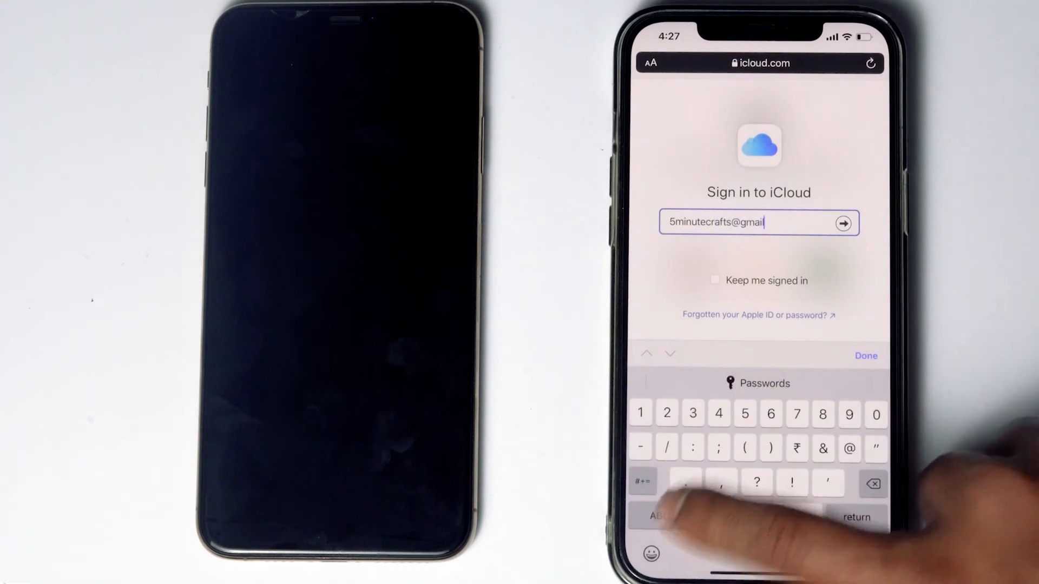
{"action": "type", "text": ".com"}
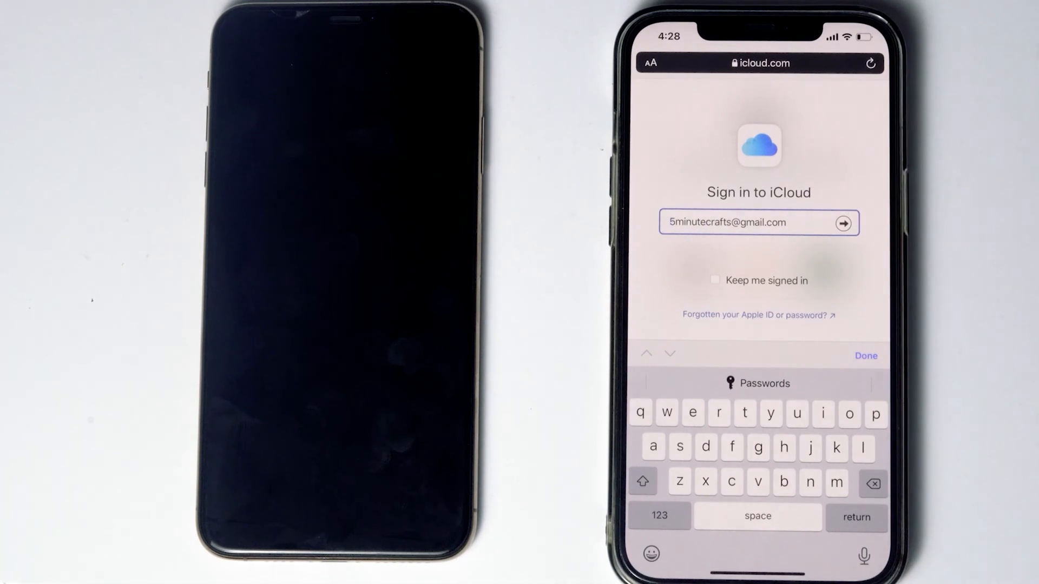
{"action": "left_click", "coordinate": [843, 223]}
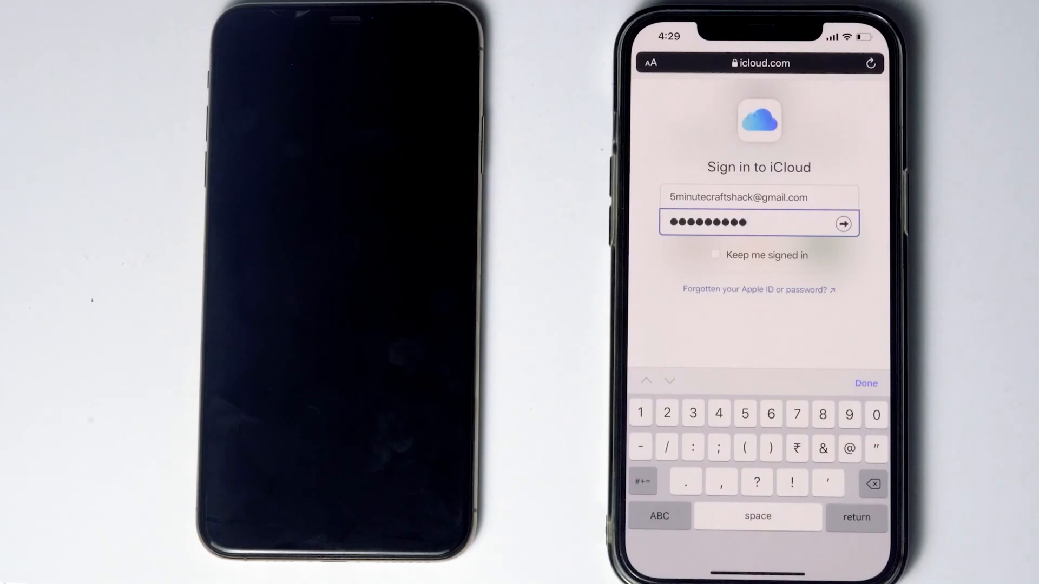
{"action": "left_click", "coordinate": [843, 223]}
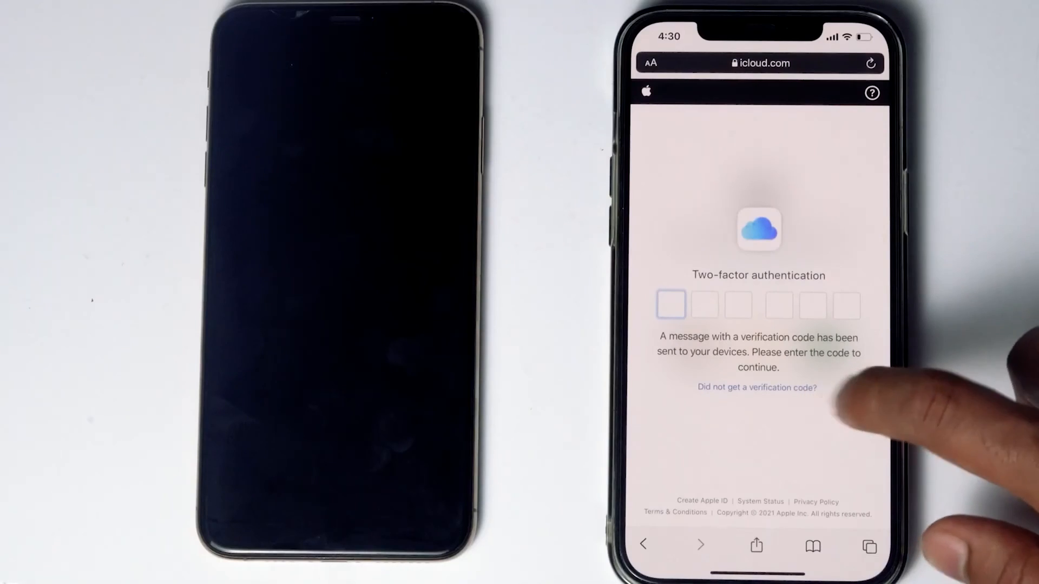
Enter the six-digit verification code and trust this browser to reach the iCloud home page.
{"action": "left_click", "coordinate": [757, 388]}
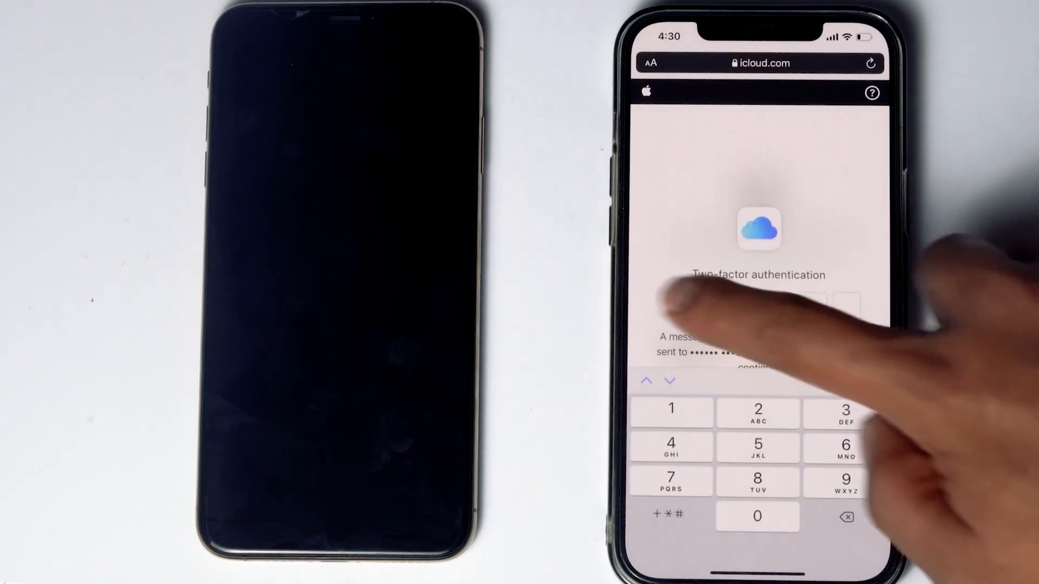
{"action": "left_click", "coordinate": [671, 221]}
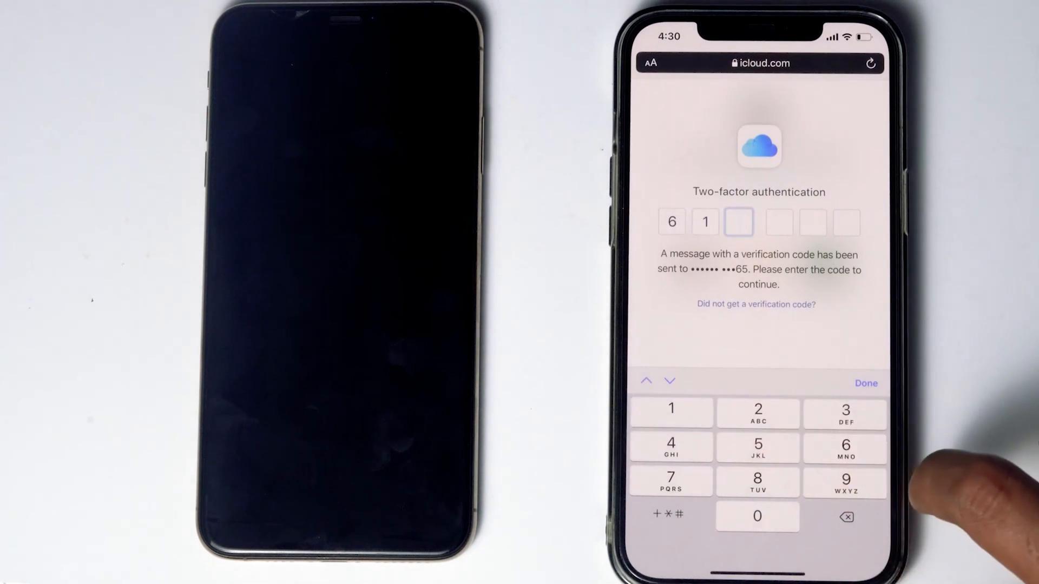
{"action": "left_click", "coordinate": [847, 447]}
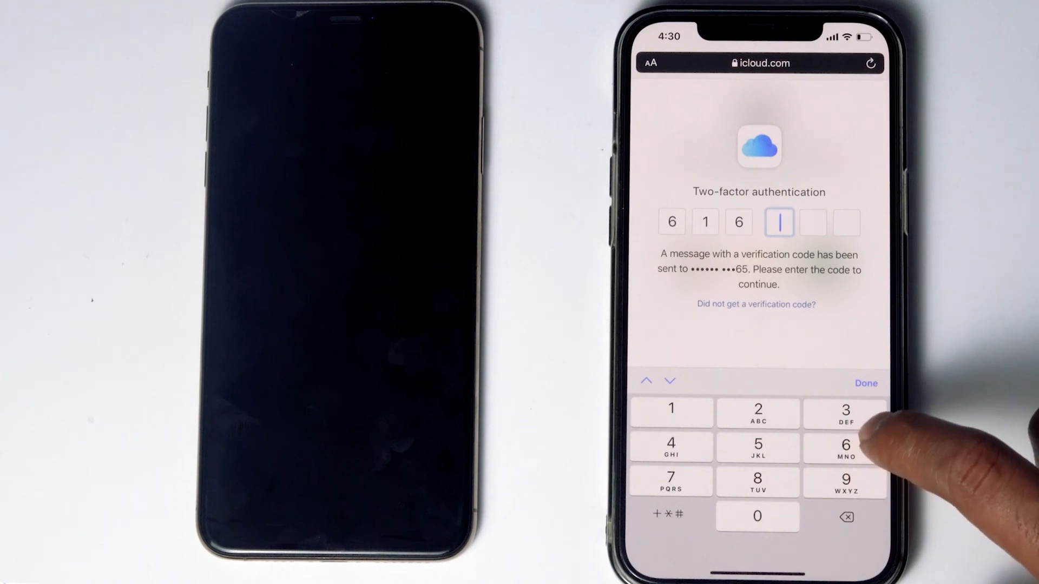
{"action": "left_click", "coordinate": [845, 408]}
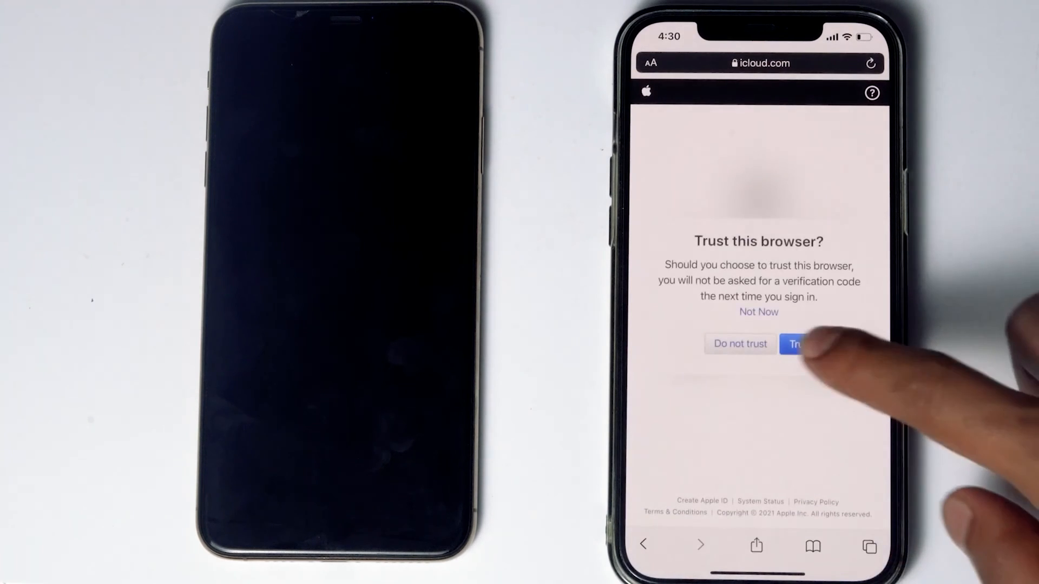
{"action": "left_click", "coordinate": [802, 344]}
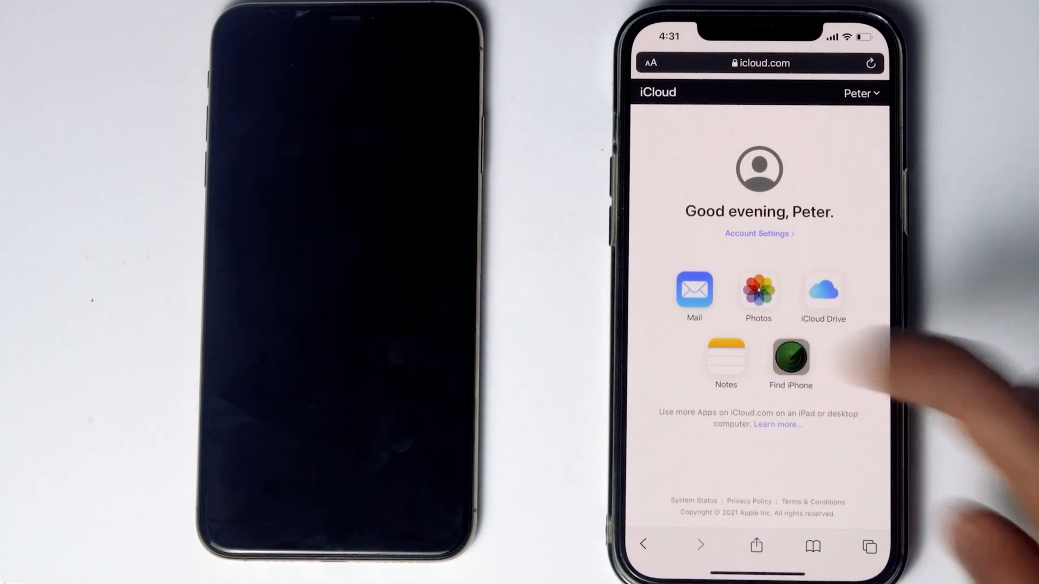
In Find iPhone select the iPhone from the device list and confirm Erase iPhone.
{"action": "left_click", "coordinate": [790, 355]}
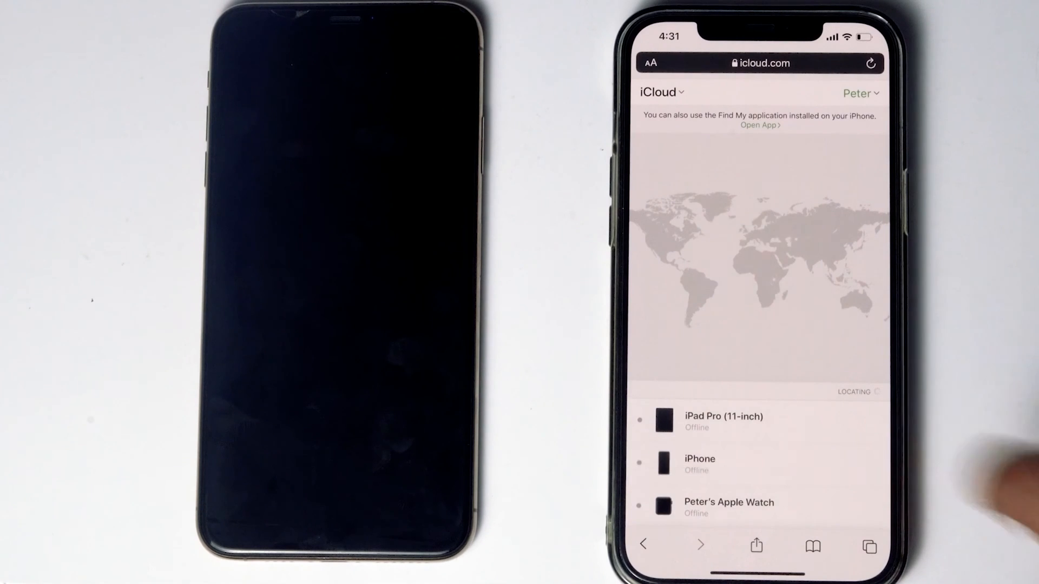
{"action": "left_click", "coordinate": [699, 464]}
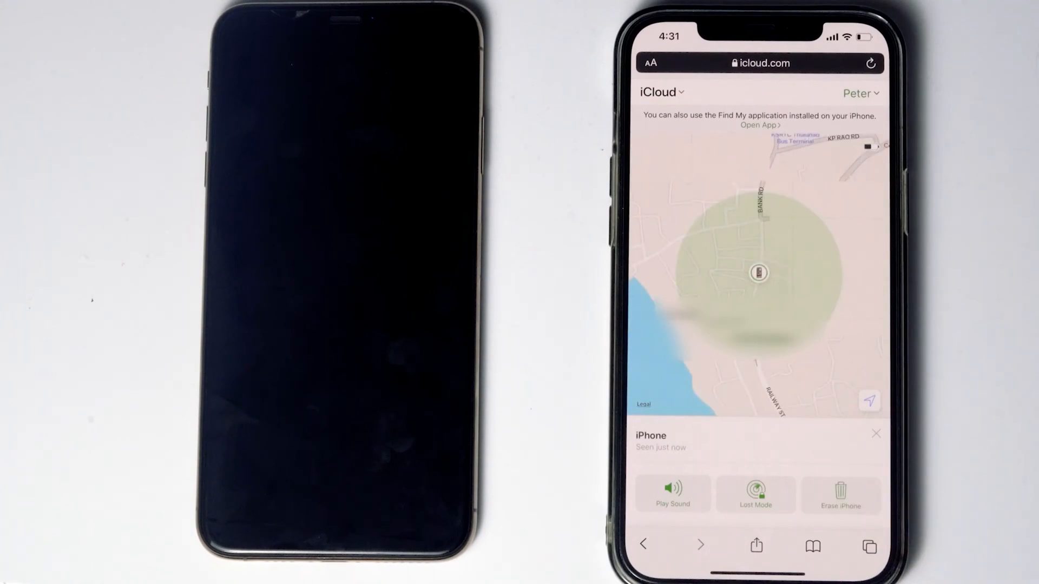
{"action": "left_click", "coordinate": [840, 494]}
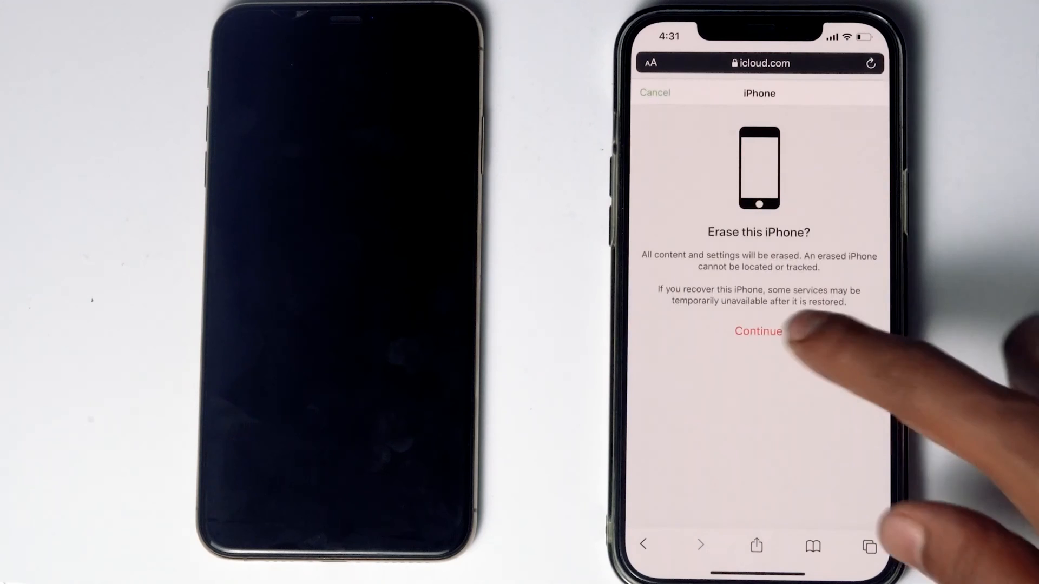
{"action": "left_click", "coordinate": [758, 331]}
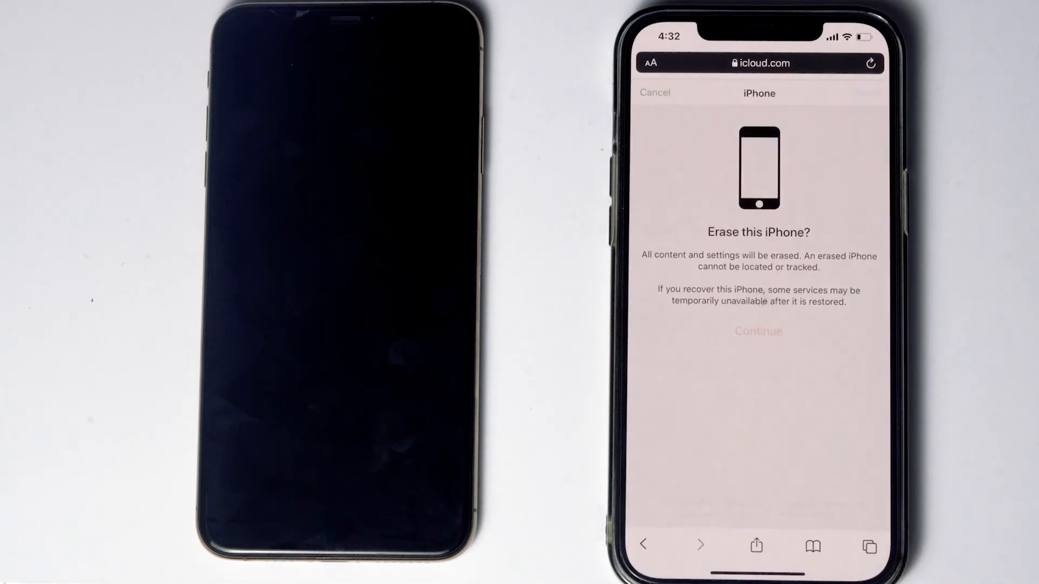
{"action": "left_click", "coordinate": [758, 331]}
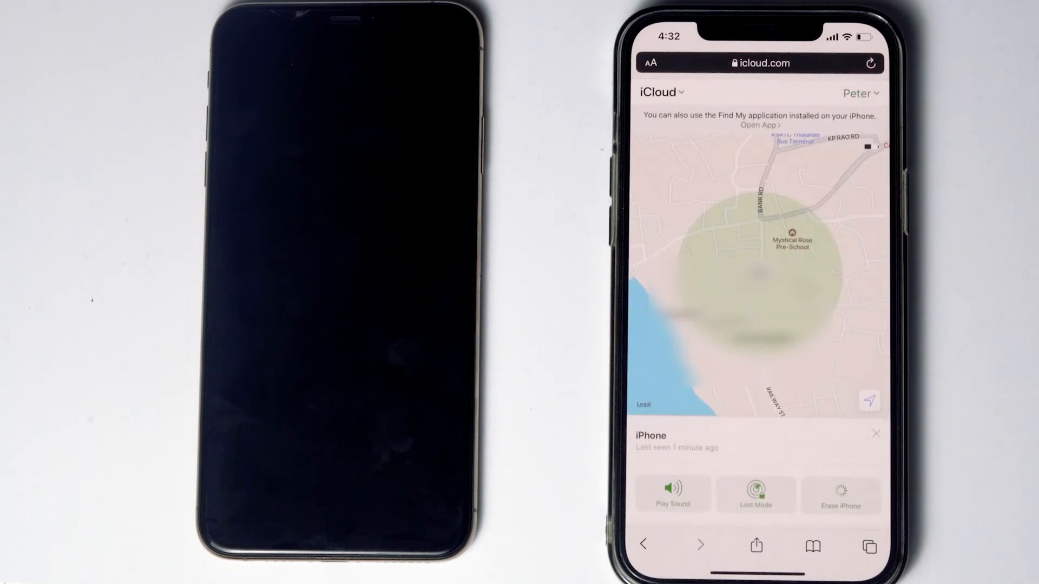
Finalise the remote erase and acknowledge the Erase Started alert.
{"action": "left_click", "coordinate": [841, 493]}
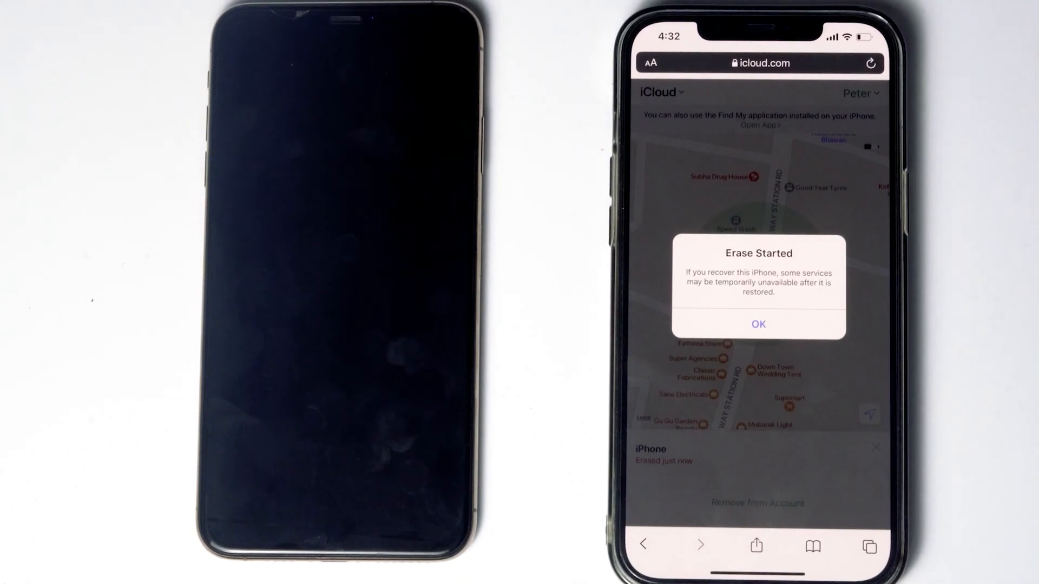
{"action": "left_click", "coordinate": [757, 323]}
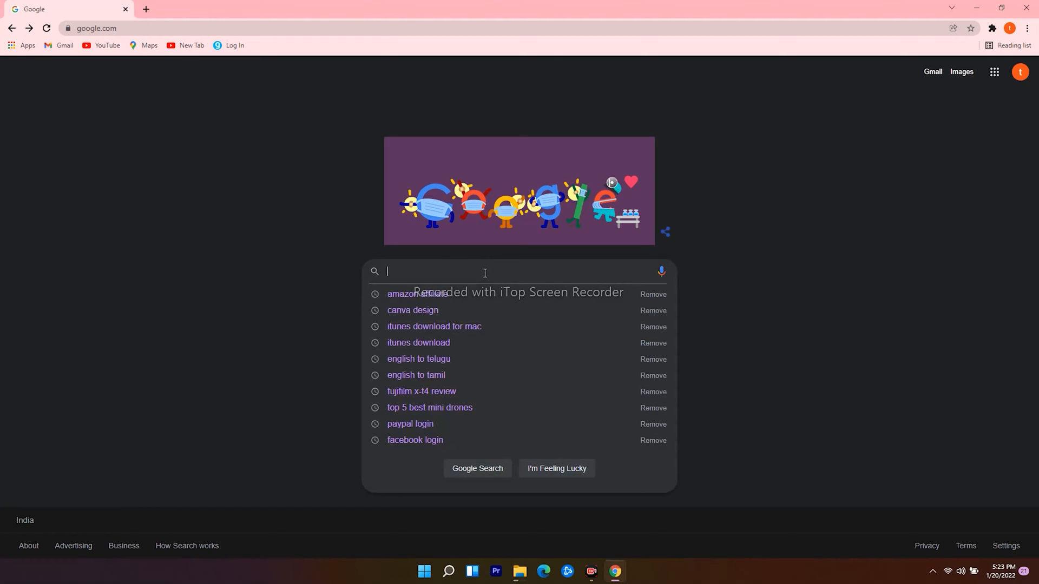
Google 'itunes download' and reach Apple Support's Download iTunes page.
{"action": "type", "text": "i"}
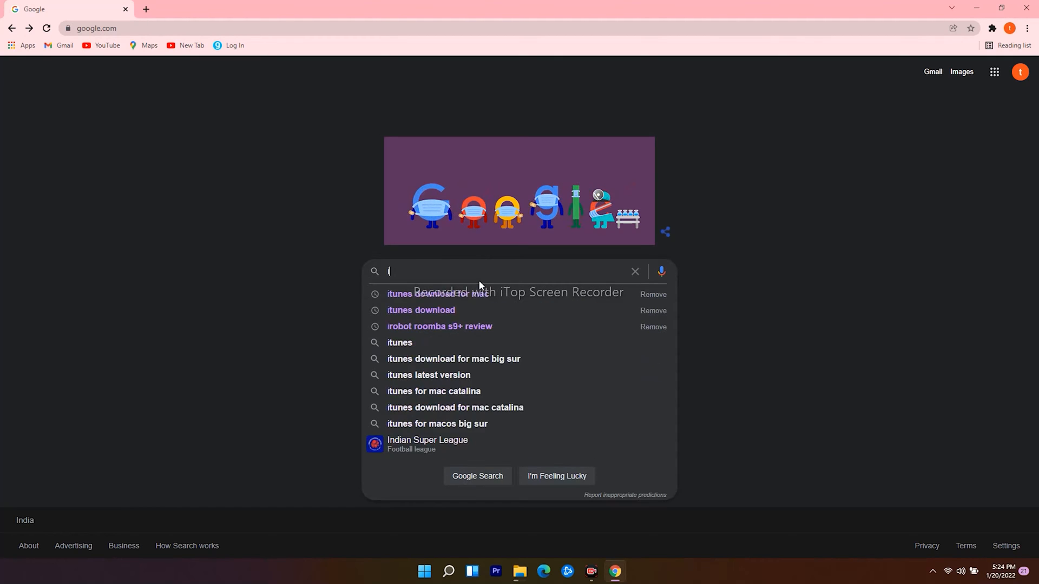
{"action": "type", "text": "tunes d"}
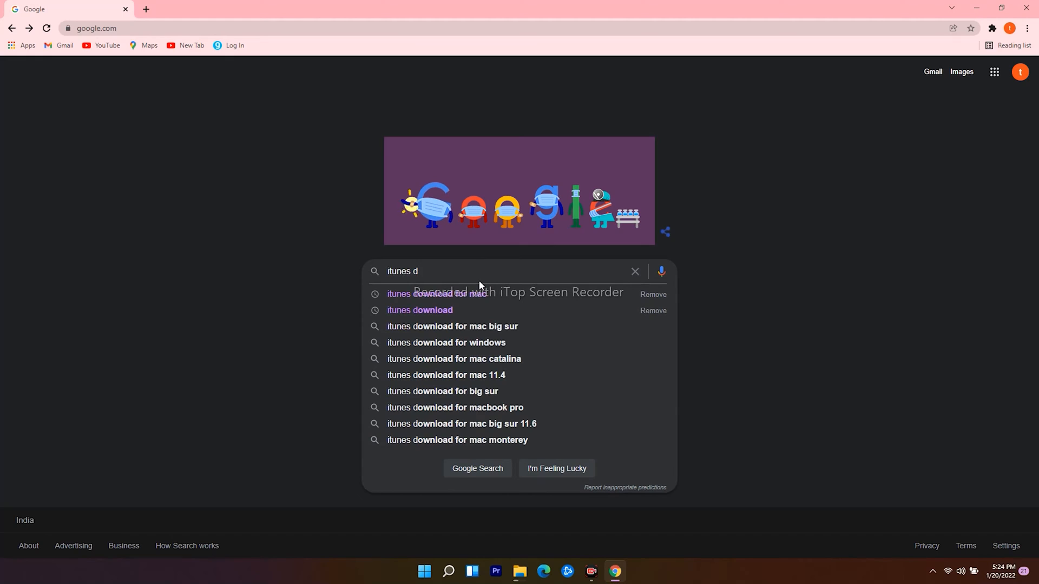
{"action": "left_click", "coordinate": [420, 311]}
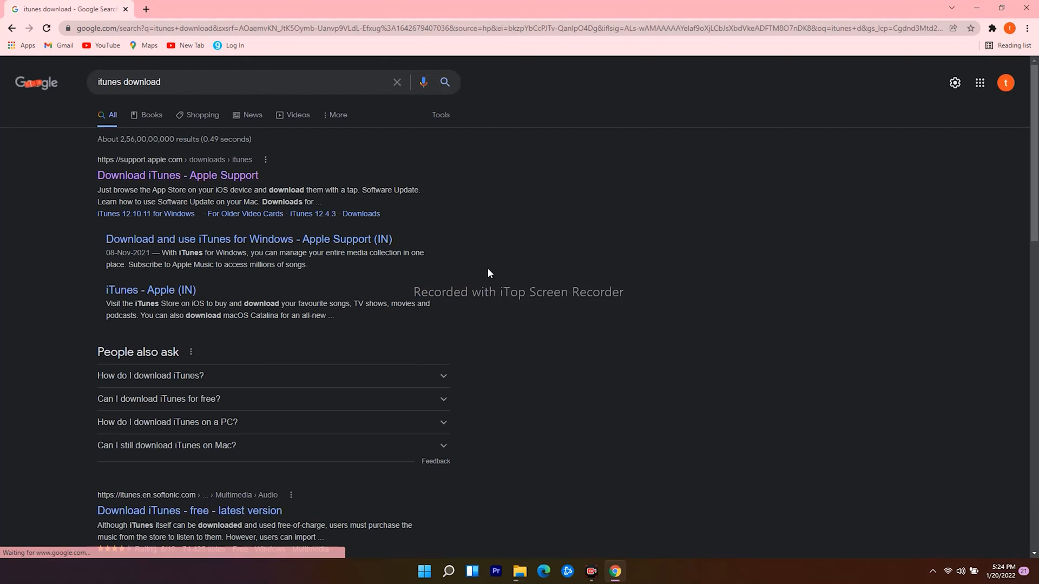
{"action": "left_click", "coordinate": [177, 176]}
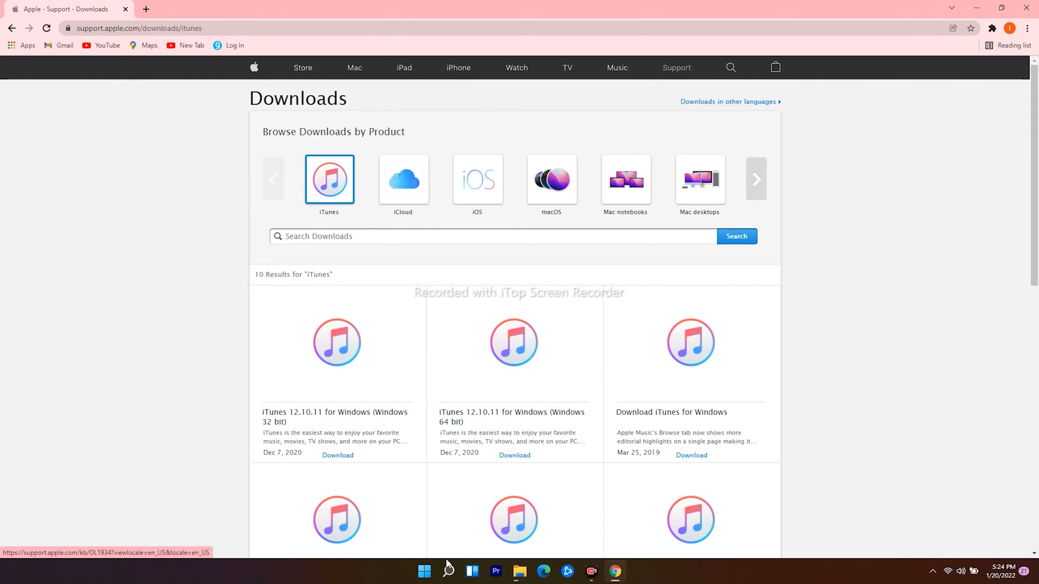
{"action": "type", "text": "file"}
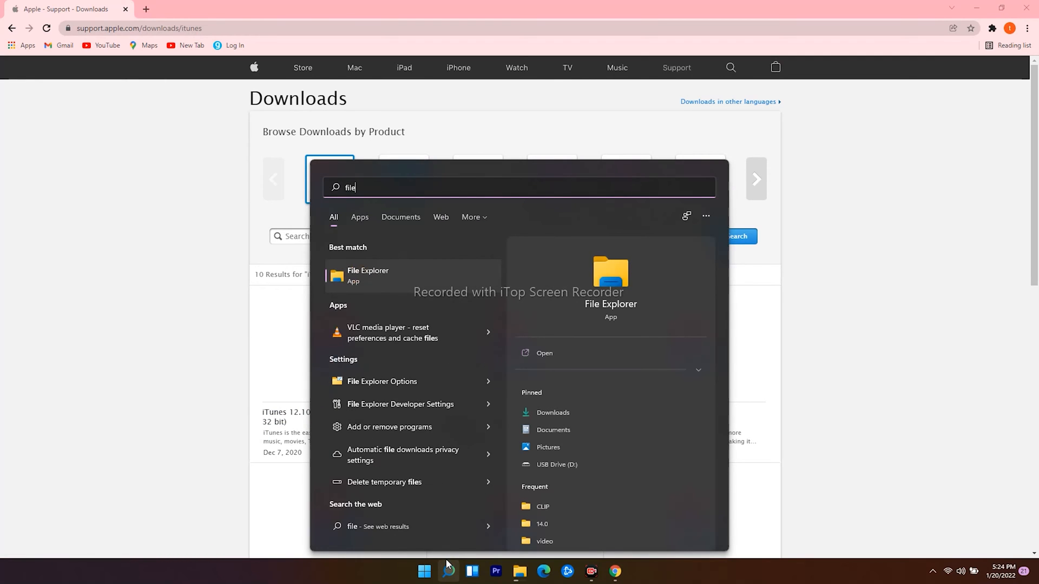
{"action": "left_click", "coordinate": [368, 275]}
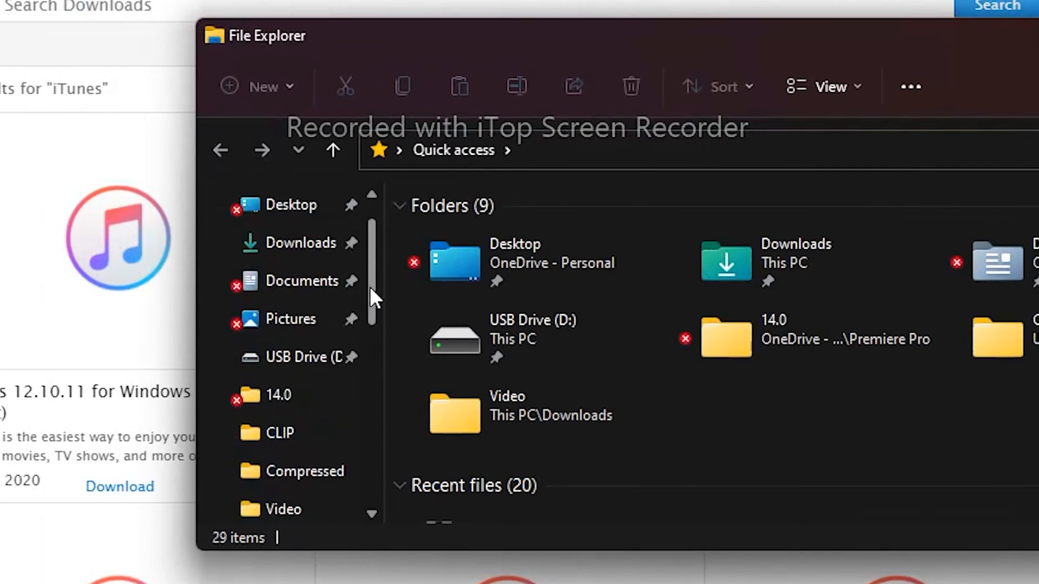
{"action": "left_click", "coordinate": [332, 388]}
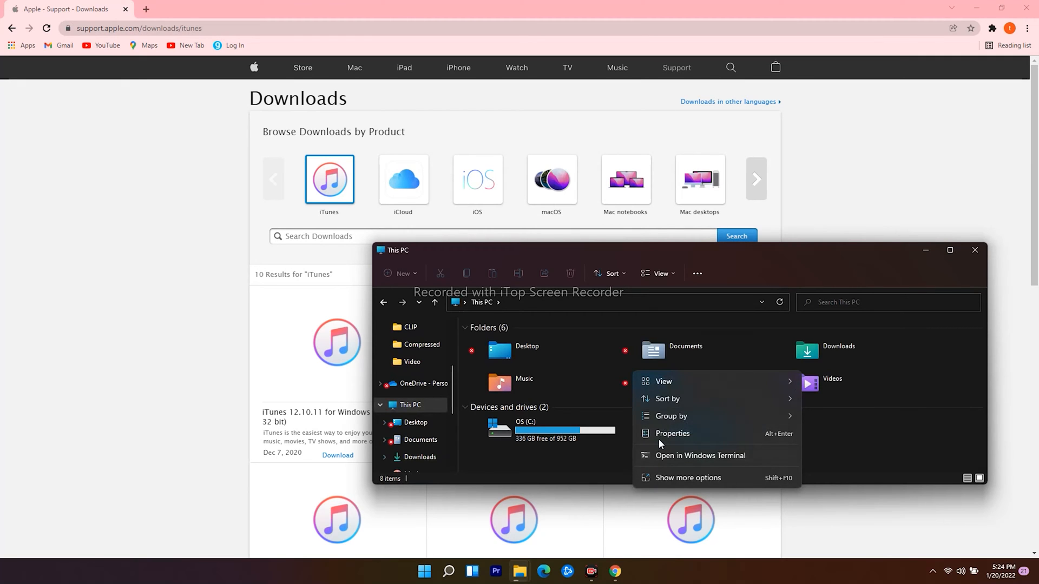
{"action": "left_click", "coordinate": [673, 433]}
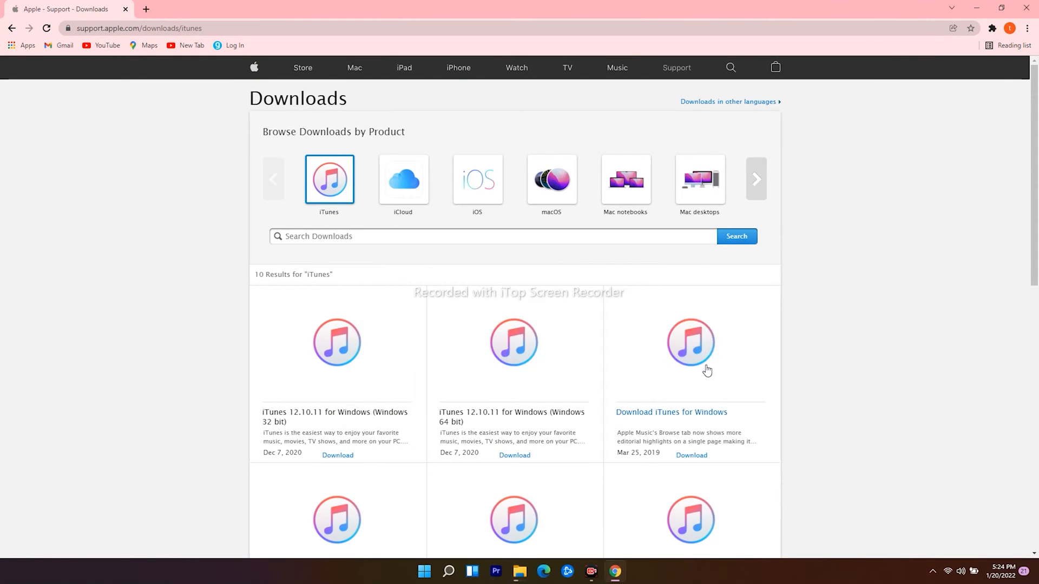
Download iTunes 12.10.11 for Windows (64 bit), run the setup and finish the installation.
{"action": "left_click", "coordinate": [514, 455]}
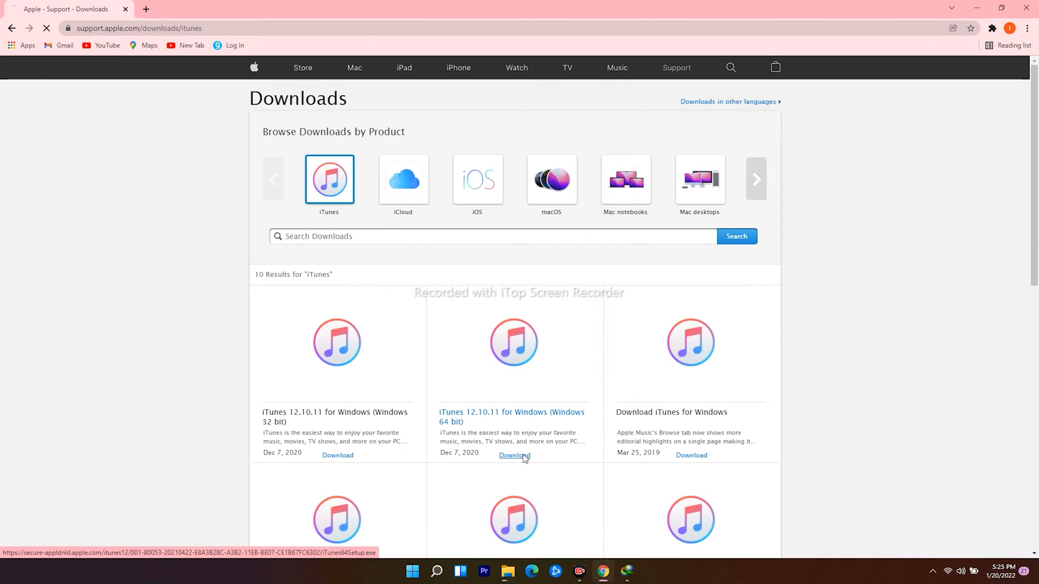
{"action": "left_click", "coordinate": [514, 456]}
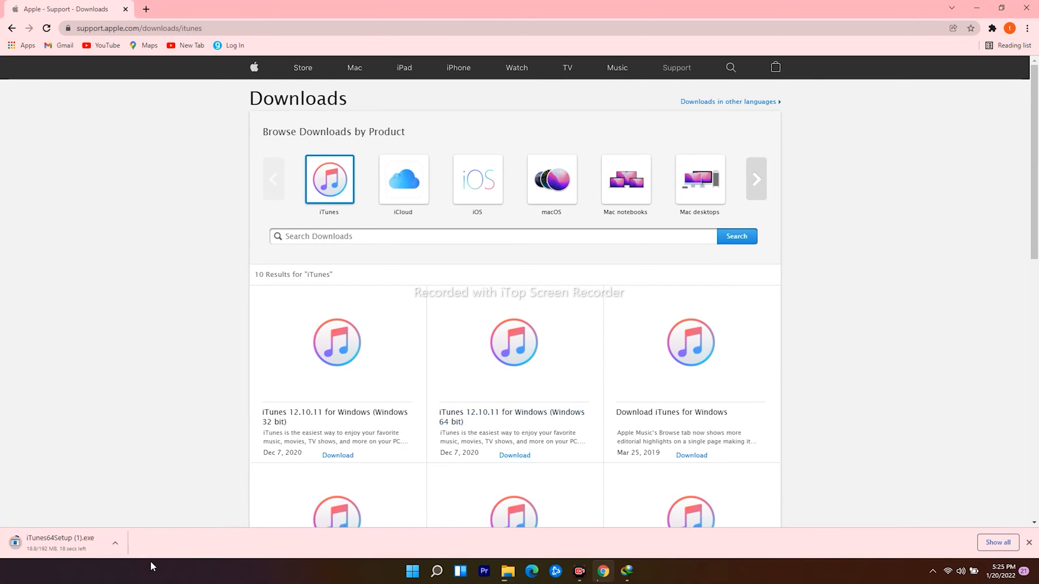
{"action": "mouse_move", "coordinate": [83, 578]}
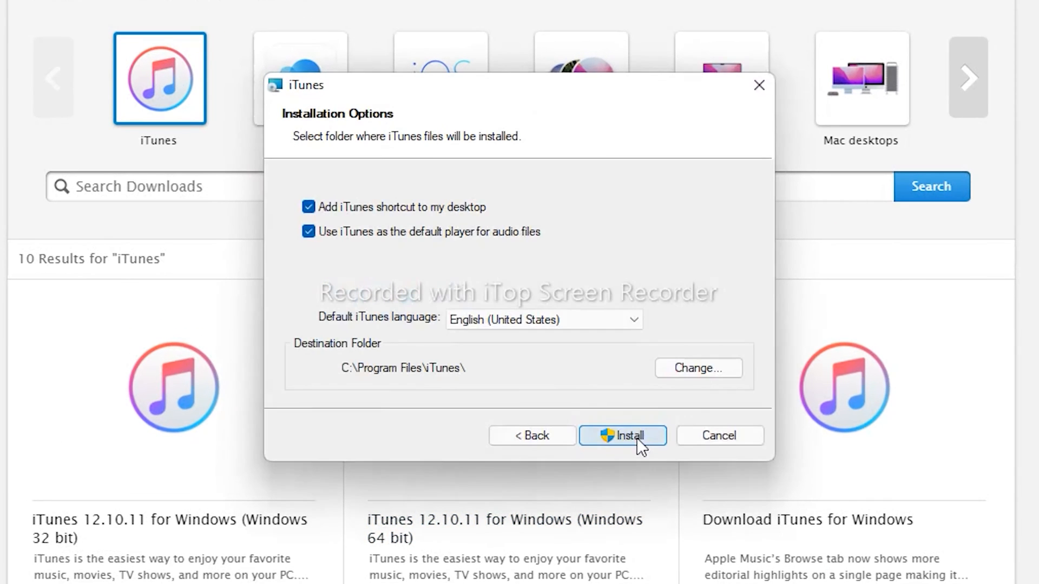
{"action": "left_click", "coordinate": [621, 435]}
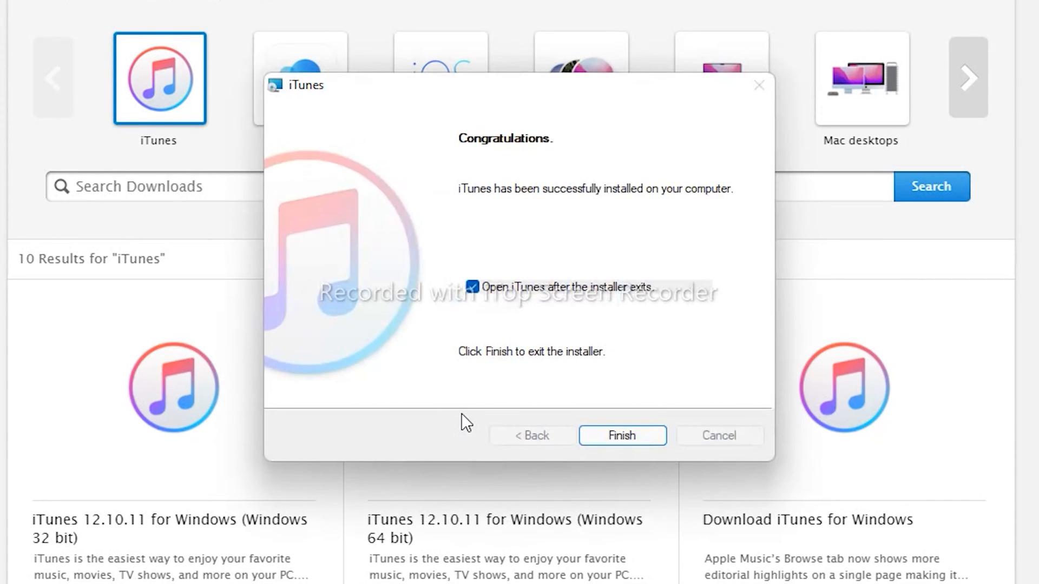
{"action": "left_click", "coordinate": [622, 435]}
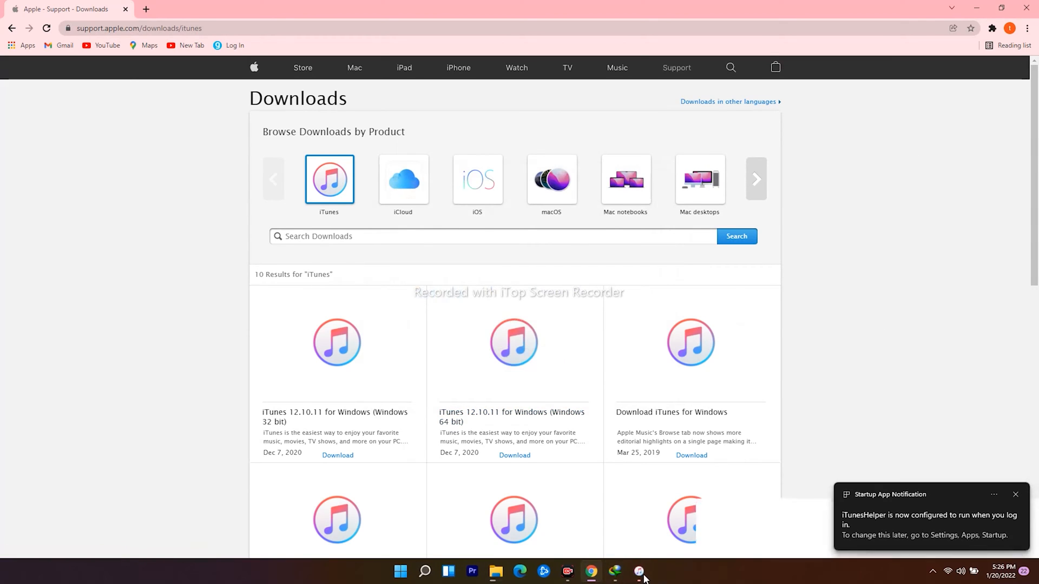
Google 'itunes download for mac' and reach Apple's Download iTunes 12.8.3 for Mac result.
{"action": "left_click", "coordinate": [638, 572]}
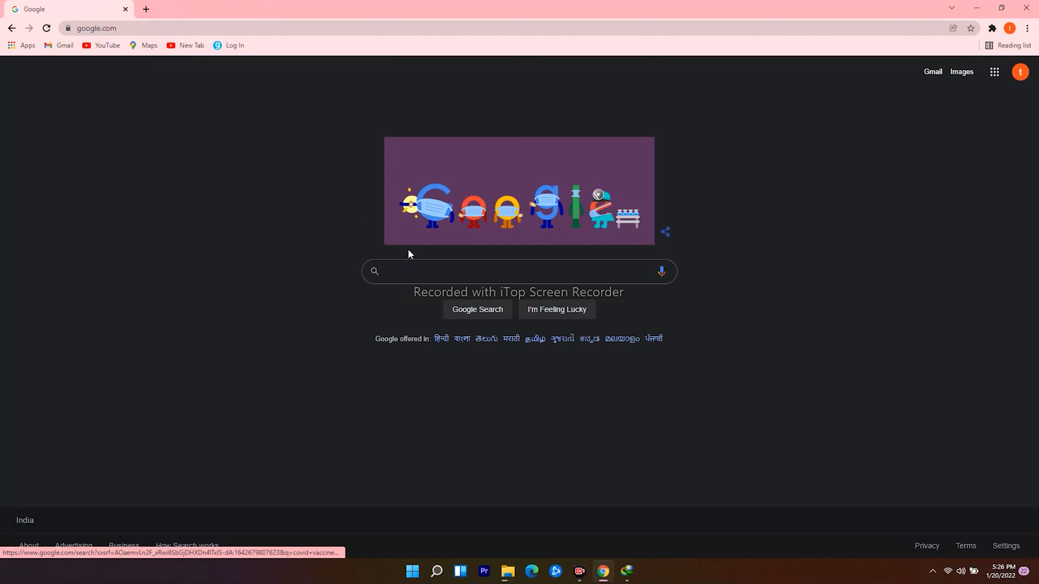
{"action": "type", "text": "itu"}
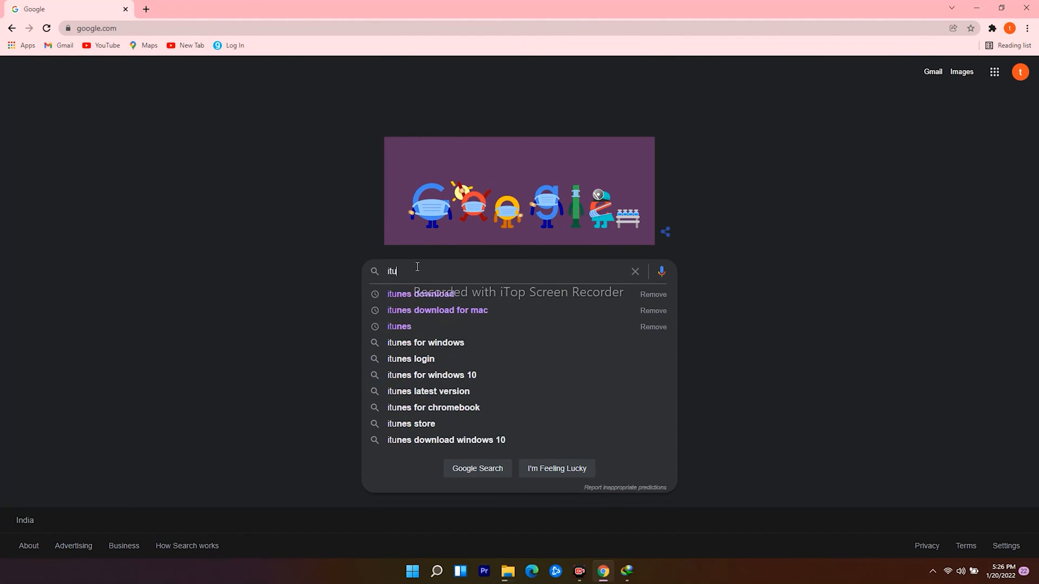
{"action": "left_click", "coordinate": [437, 311]}
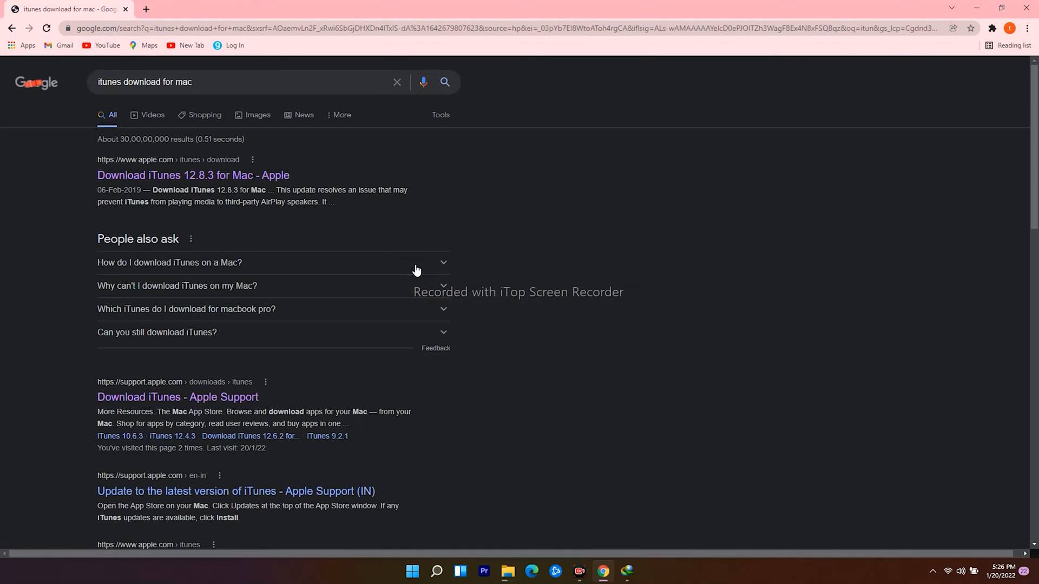
{"action": "left_click", "coordinate": [193, 175]}
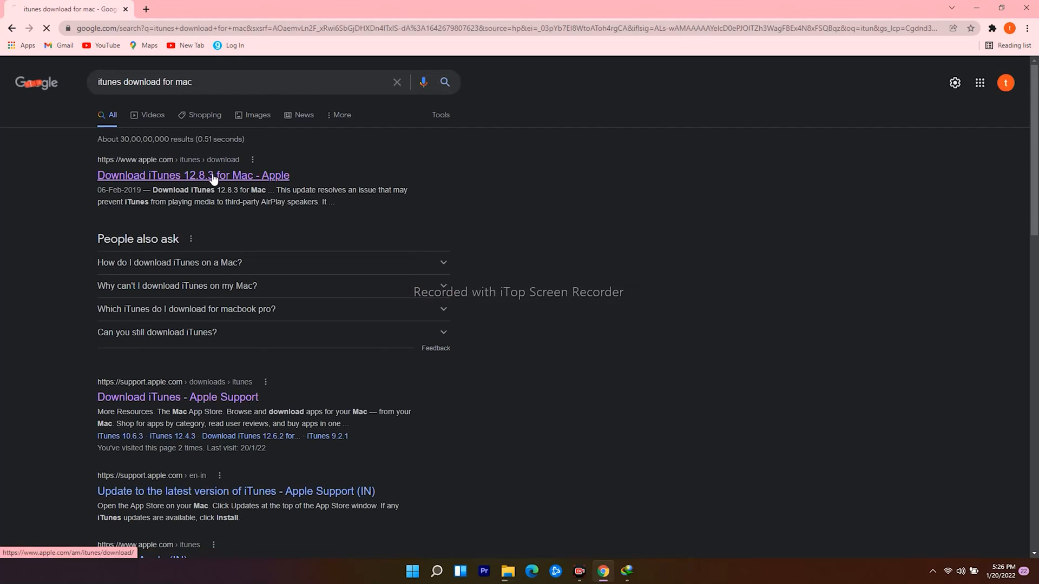
{"action": "left_click", "coordinate": [193, 175]}
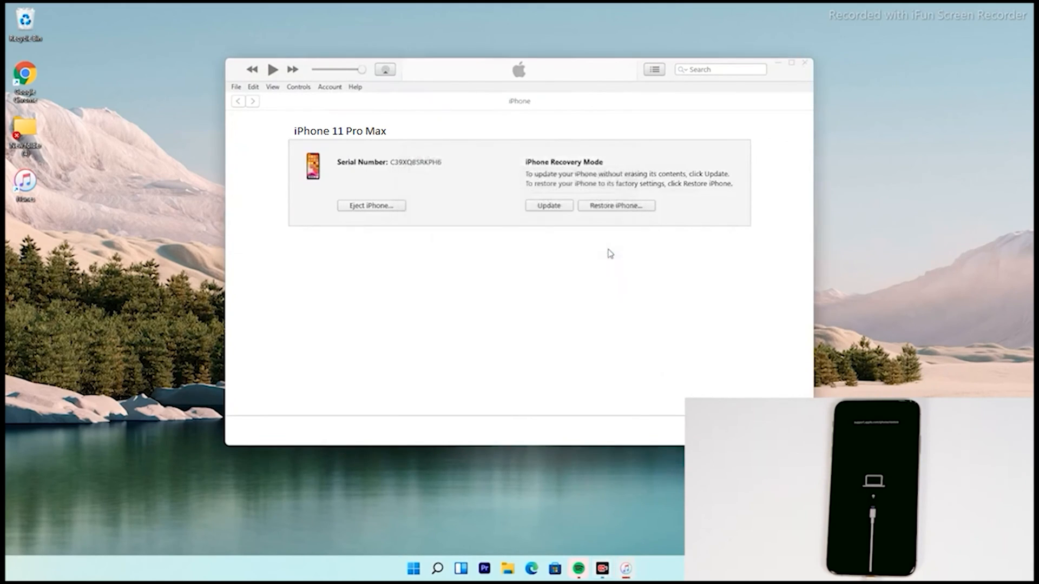
Choose Restore and Update for the iPhone, continue past the update notes and agree to the licence.
{"action": "left_click", "coordinate": [616, 206]}
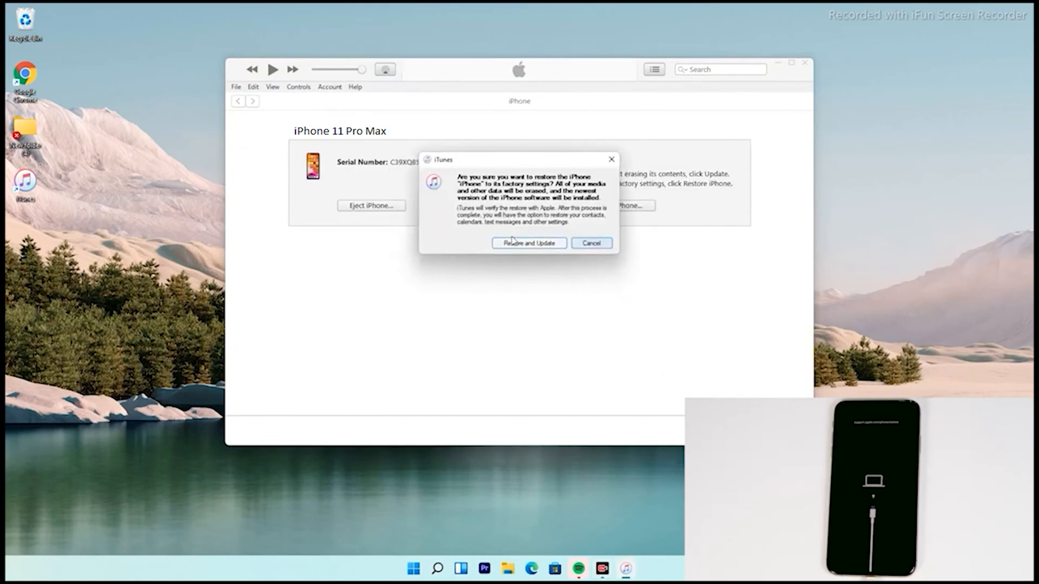
{"action": "left_click", "coordinate": [590, 244]}
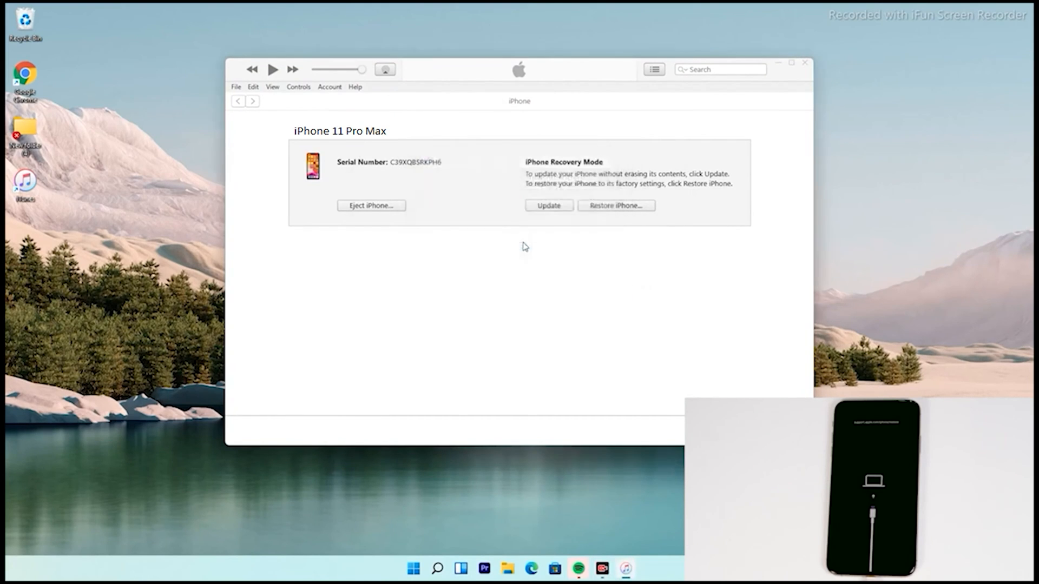
{"action": "left_click", "coordinate": [548, 204]}
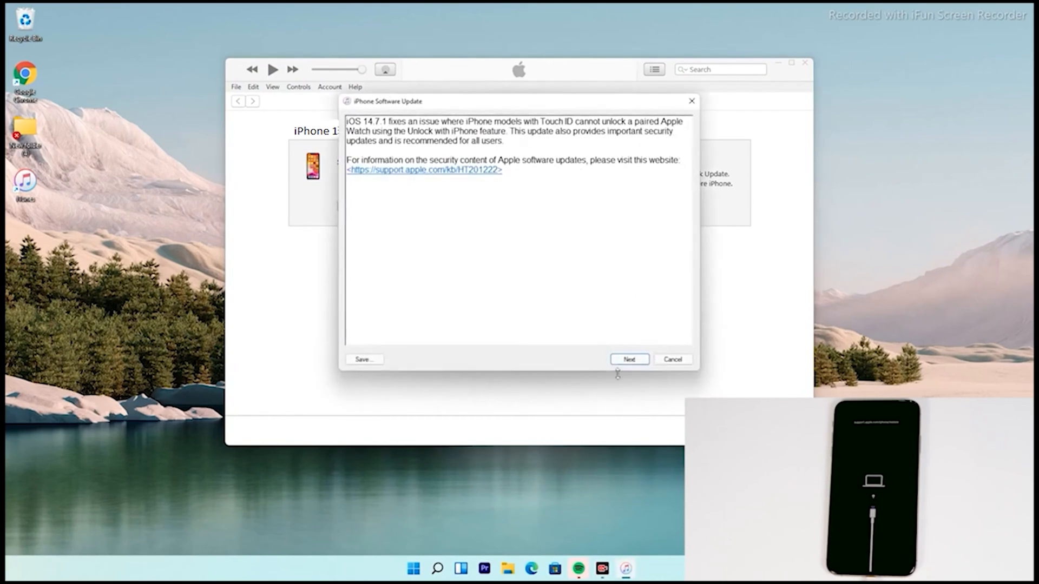
{"action": "left_click", "coordinate": [628, 360]}
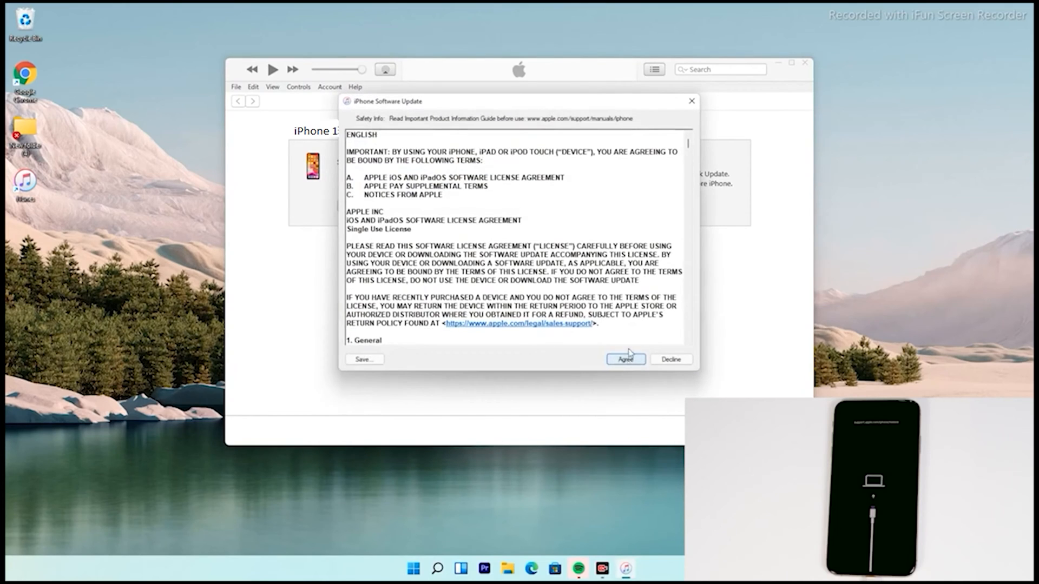
{"action": "left_click", "coordinate": [624, 359]}
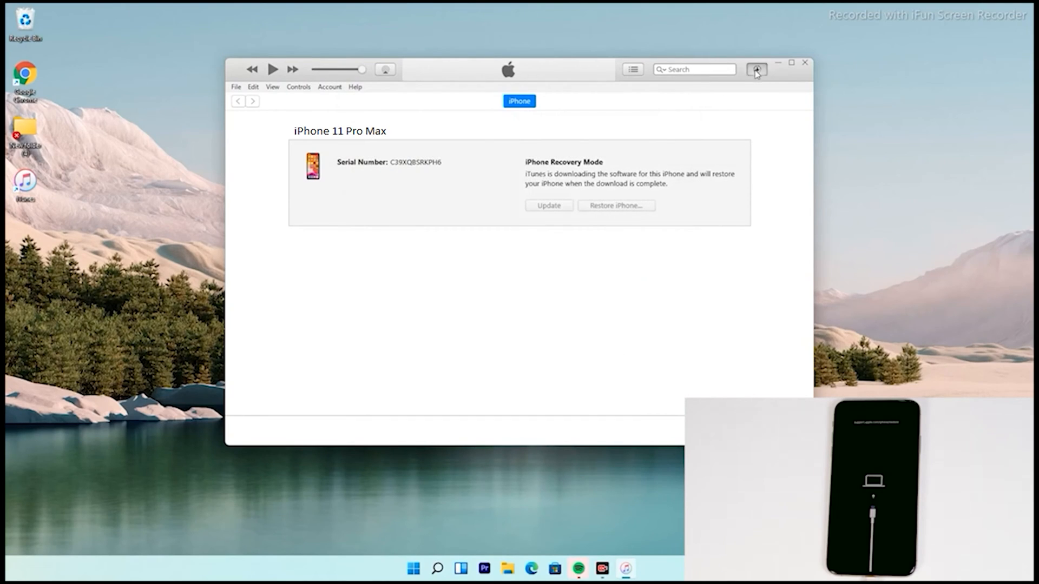
Show the iPhone Software Update download progress, reaching 6.13 GB of 6.13 GB.
{"action": "left_click", "coordinate": [756, 69]}
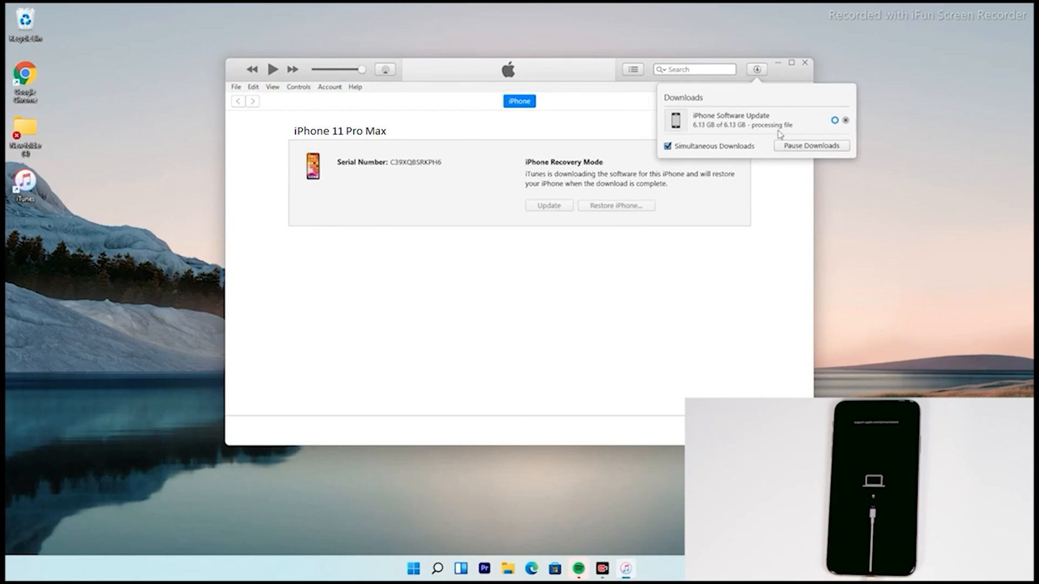
{"action": "mouse_move", "coordinate": [796, 135]}
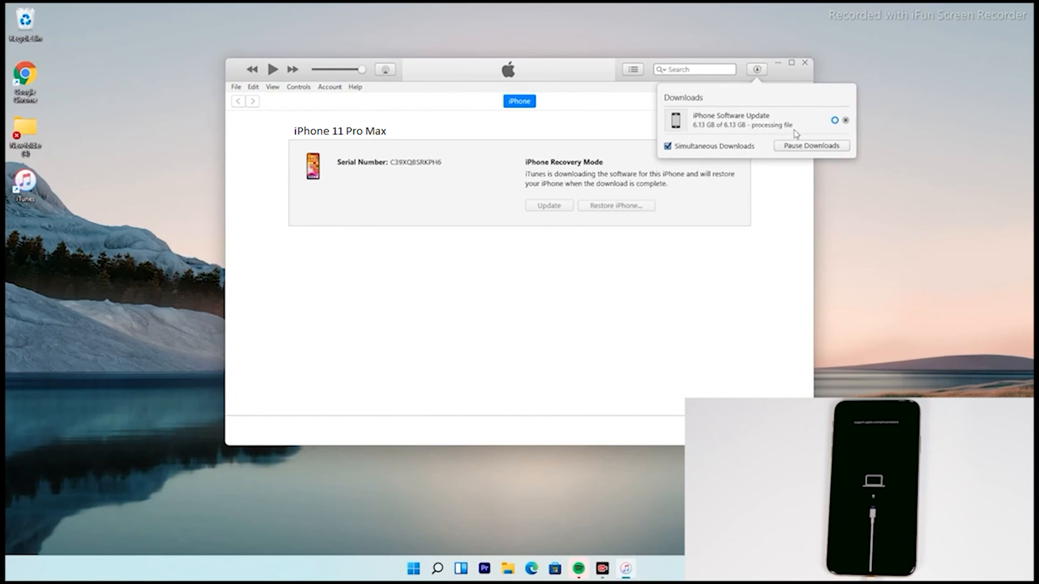